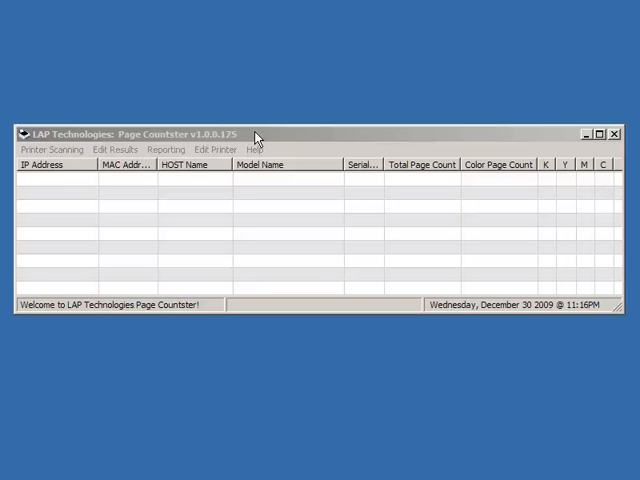
mouse_move(276, 138)
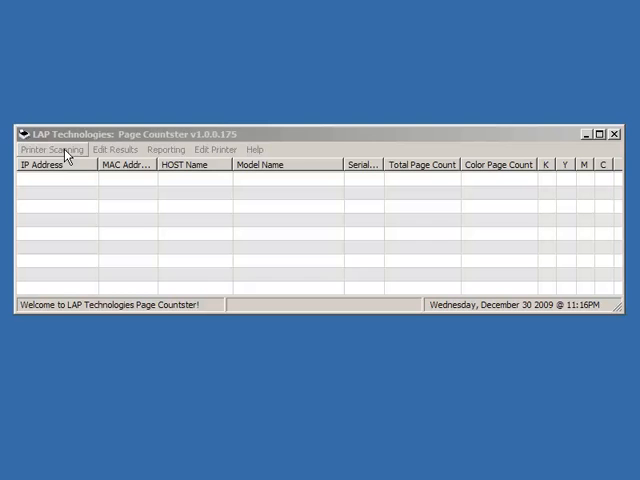
- Start a new scan from the Printer Scanning menu, showing the 192.168.1.1–254 range settings
left_click(52, 148)
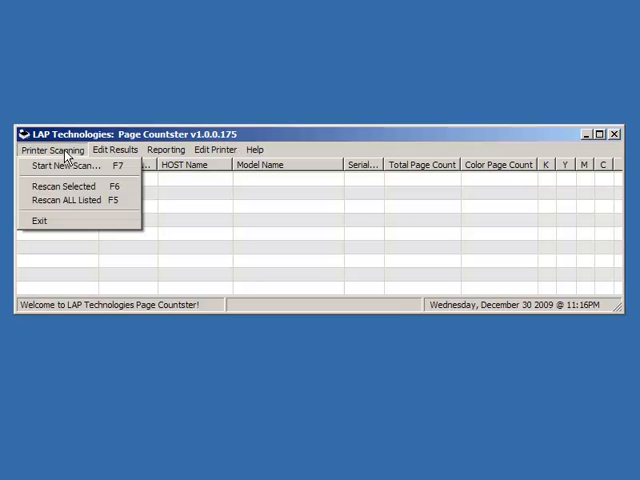
left_click(64, 164)
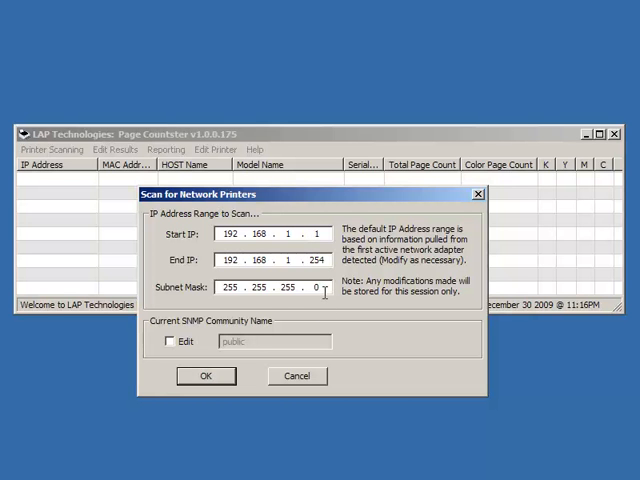
mouse_move(316, 328)
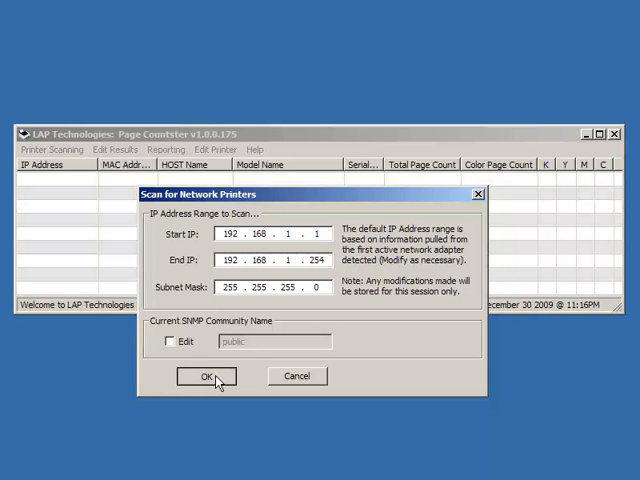
- Run the scan with the prefilled range and dismiss the Network Scanning Status window
left_click(206, 376)
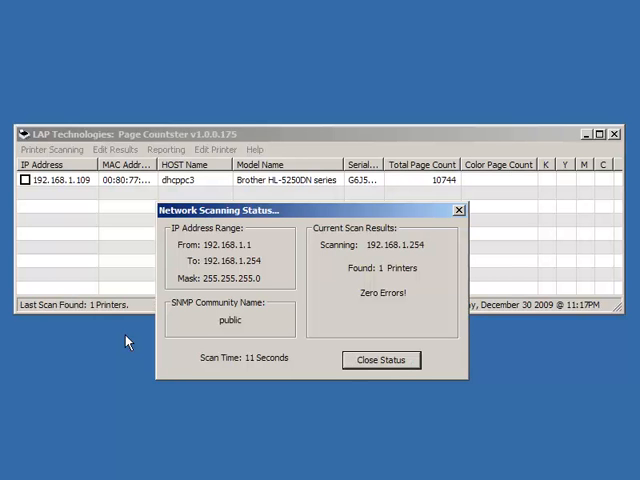
left_click(380, 360)
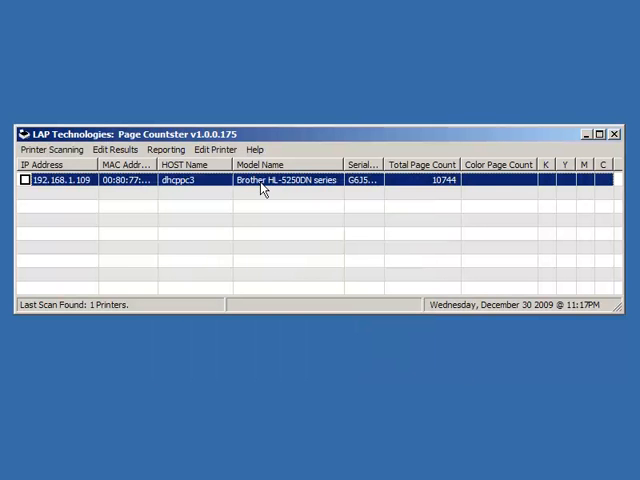
mouse_move(308, 192)
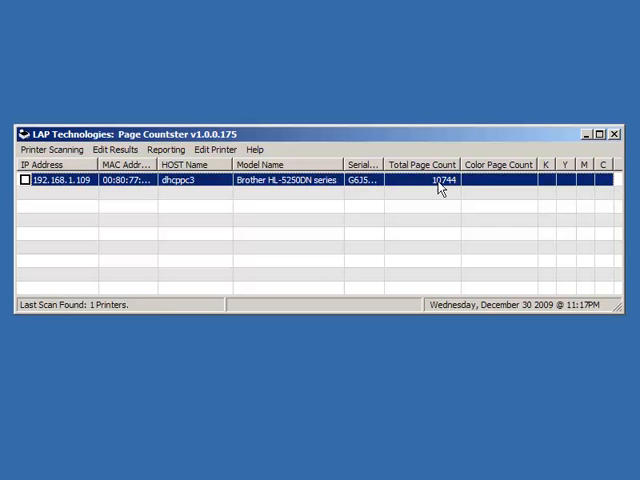
mouse_move(516, 188)
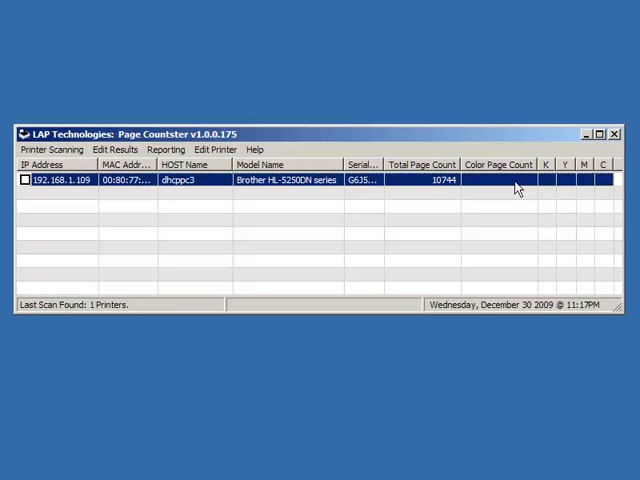
mouse_move(616, 184)
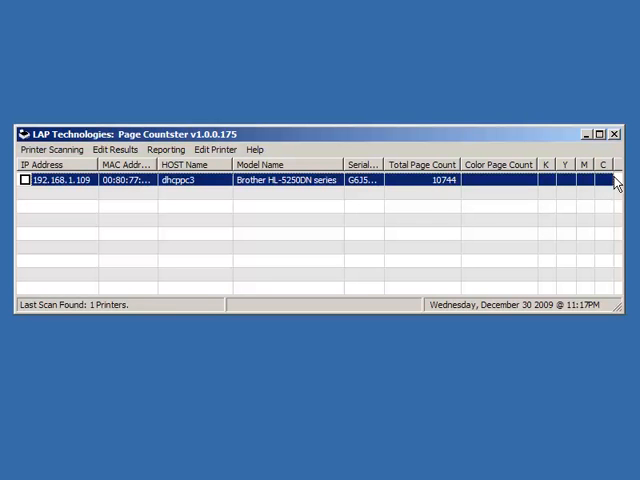
mouse_move(528, 184)
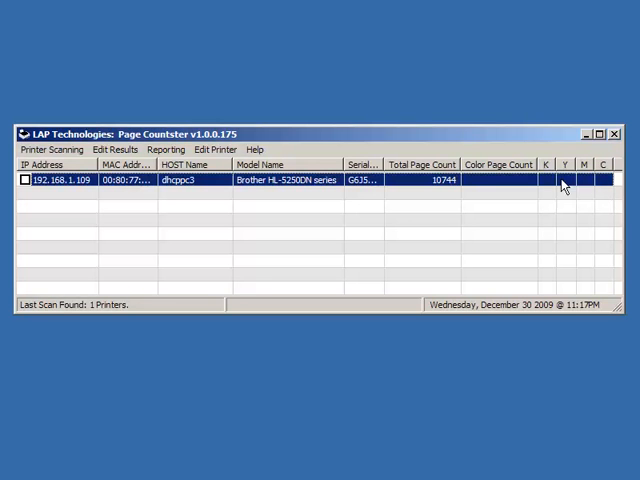
mouse_move(422, 220)
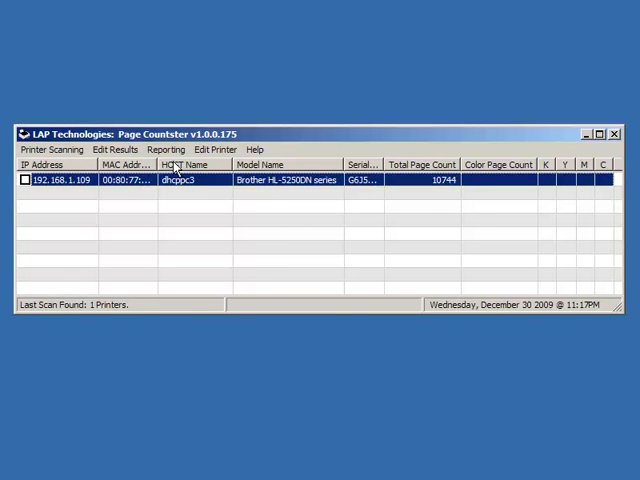
left_click(166, 148)
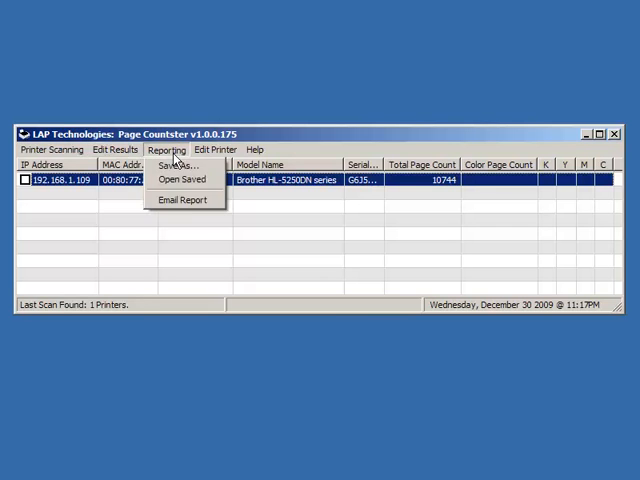
left_click(118, 148)
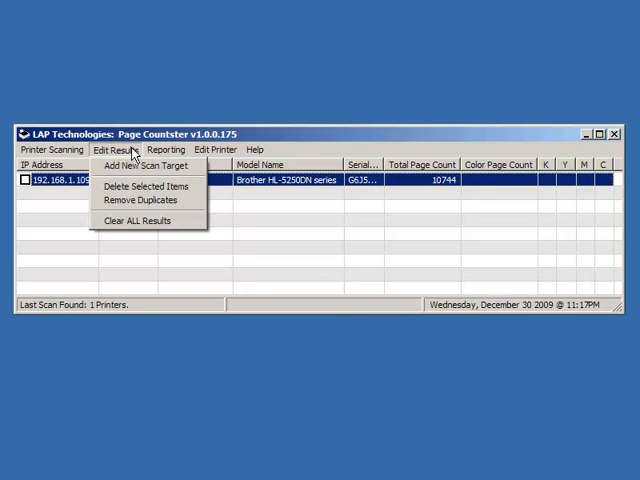
left_click(164, 148)
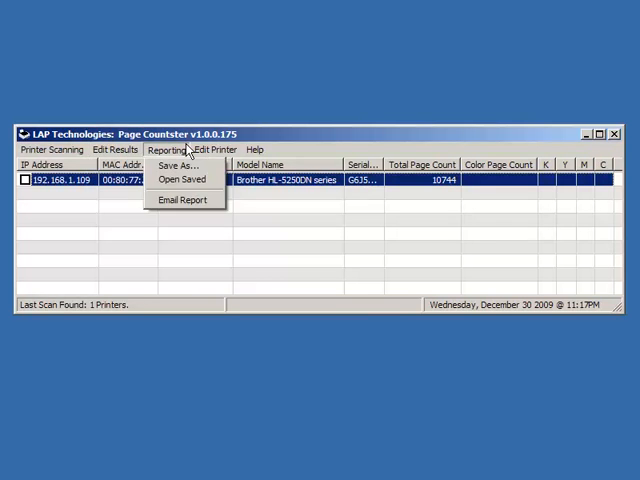
left_click(212, 148)
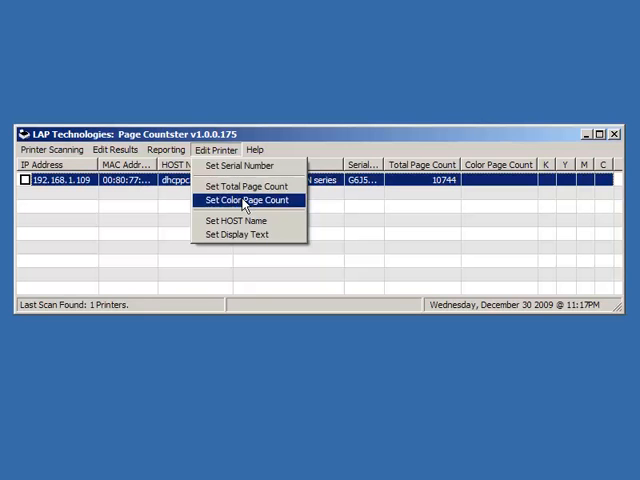
mouse_move(236, 234)
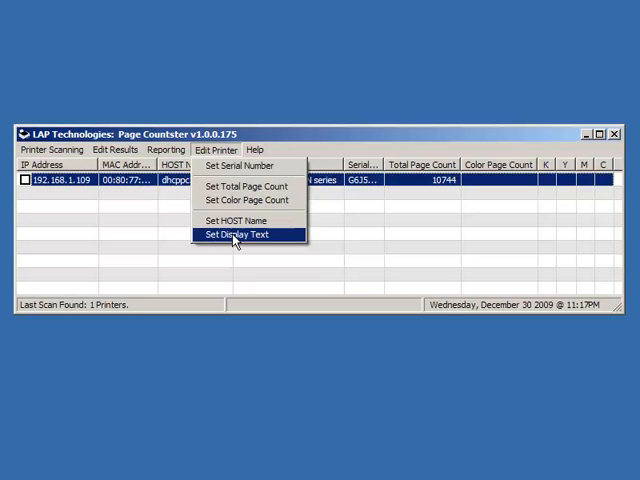
left_click(50, 148)
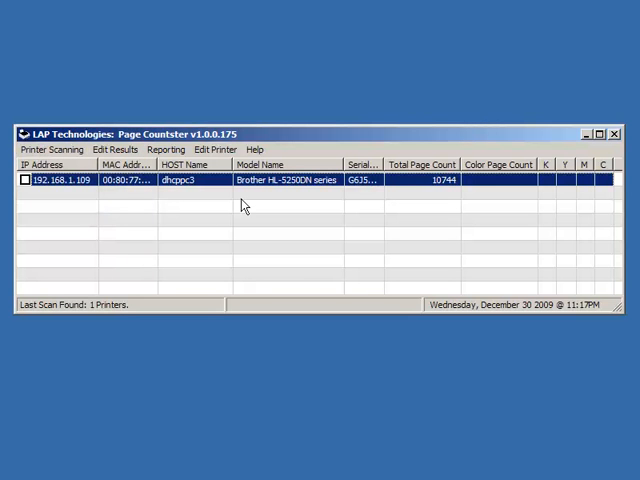
mouse_move(244, 224)
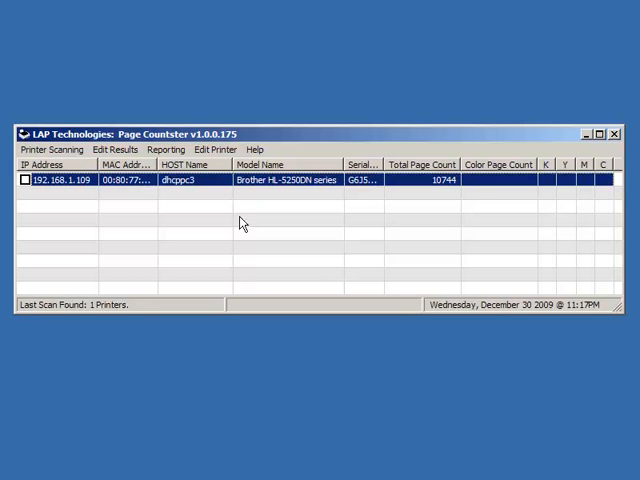
mouse_move(280, 192)
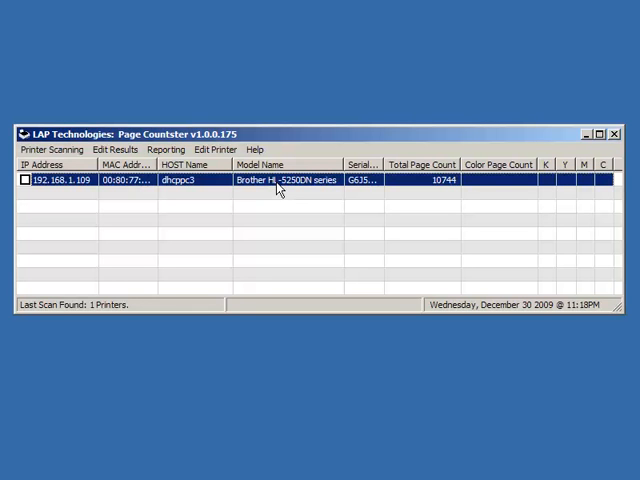
mouse_move(278, 190)
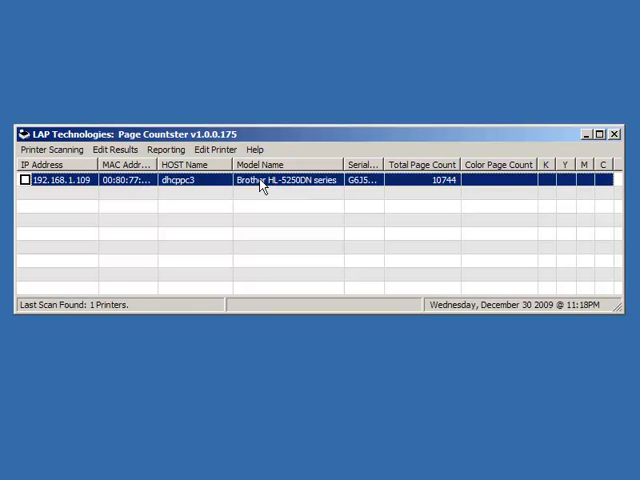
- Launch WebAccess for the Brother HL-5250DN row at 192.168.1.109
right_click(262, 180)
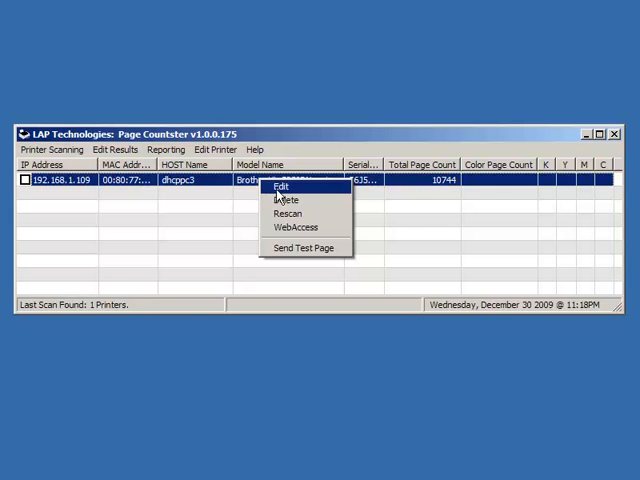
mouse_move(296, 228)
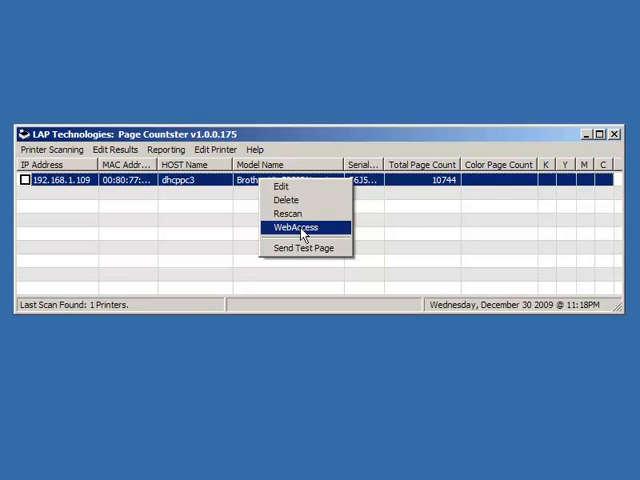
left_click(292, 228)
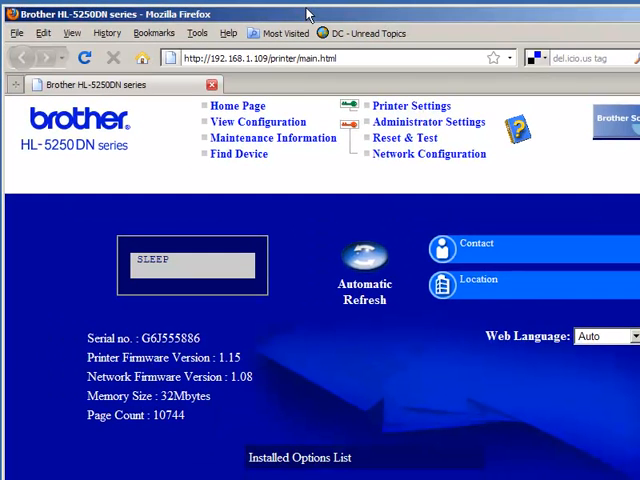
mouse_move(416, 302)
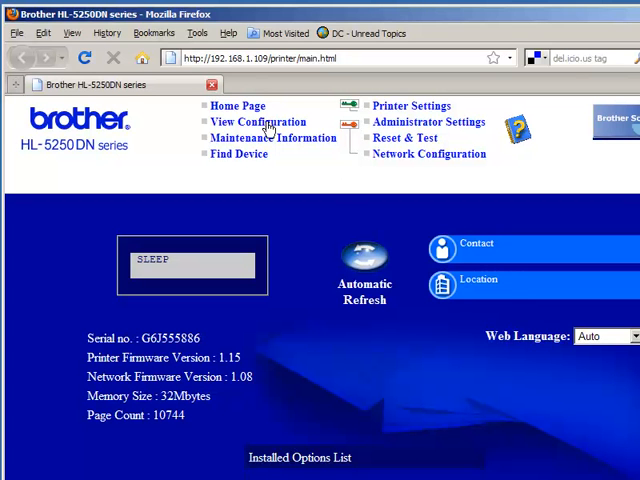
mouse_move(400, 142)
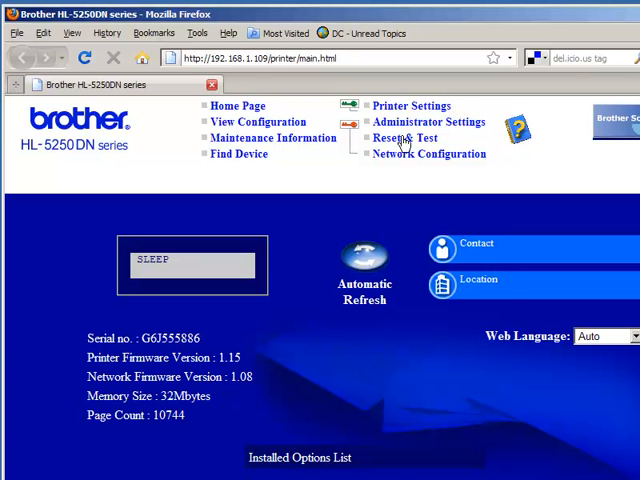
mouse_move(412, 180)
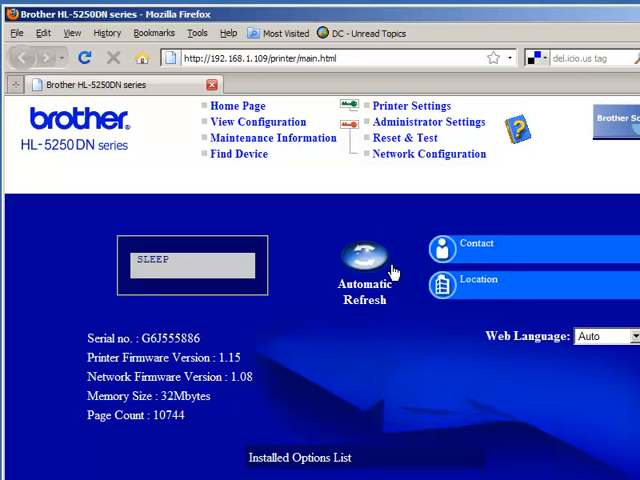
- Go to Printer Settings and cancel the Authentication Required login prompt
left_click(412, 104)
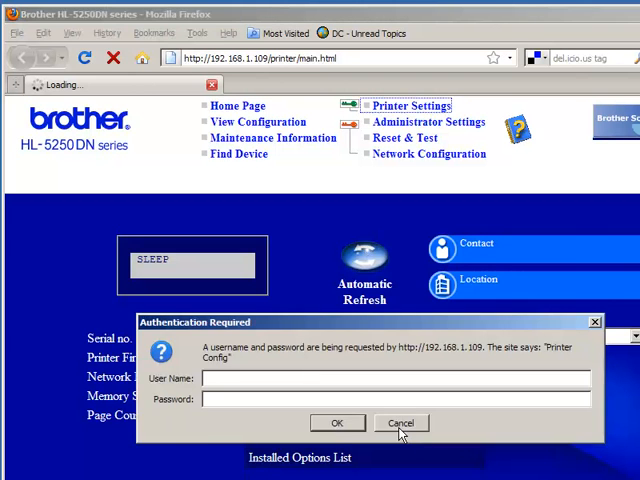
left_click(400, 422)
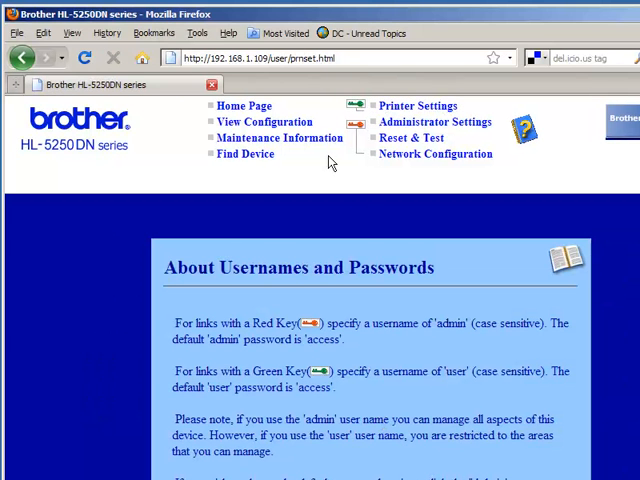
mouse_move(332, 164)
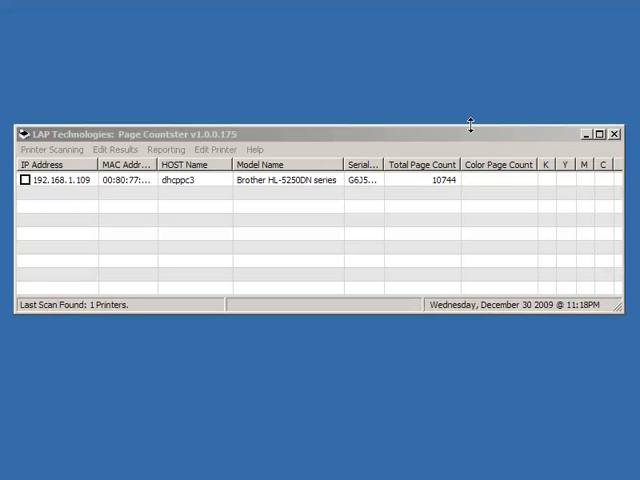
mouse_move(480, 140)
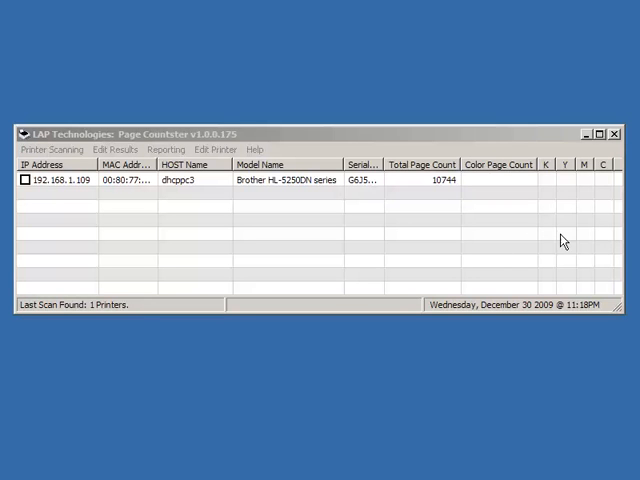
mouse_move(308, 144)
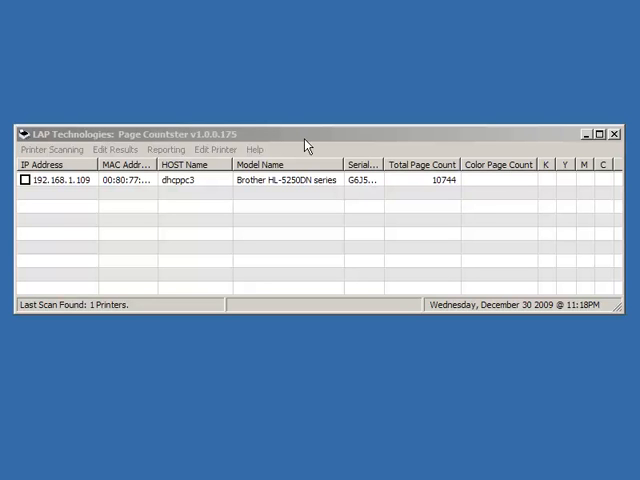
mouse_move(308, 144)
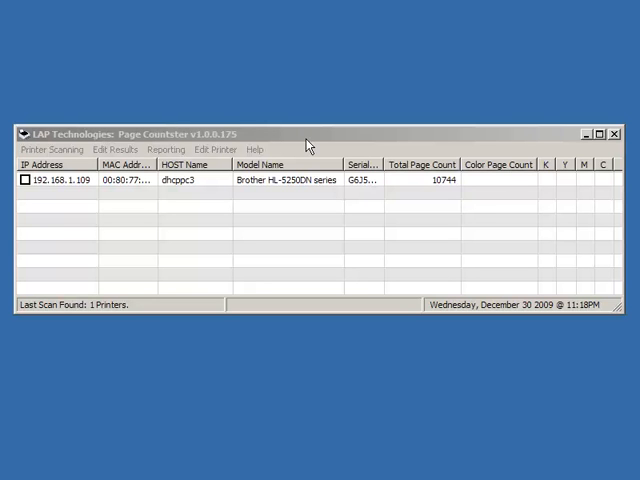